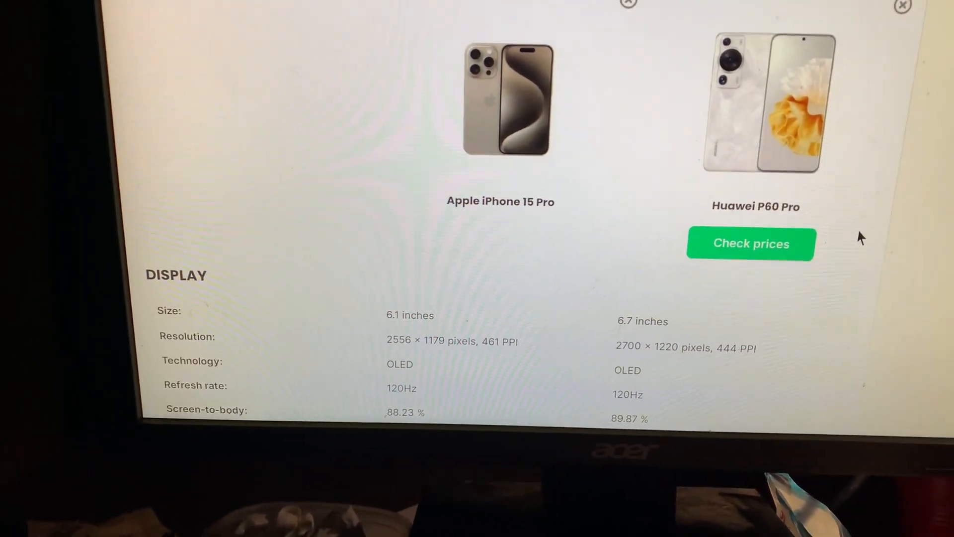
scroll(down, 3)
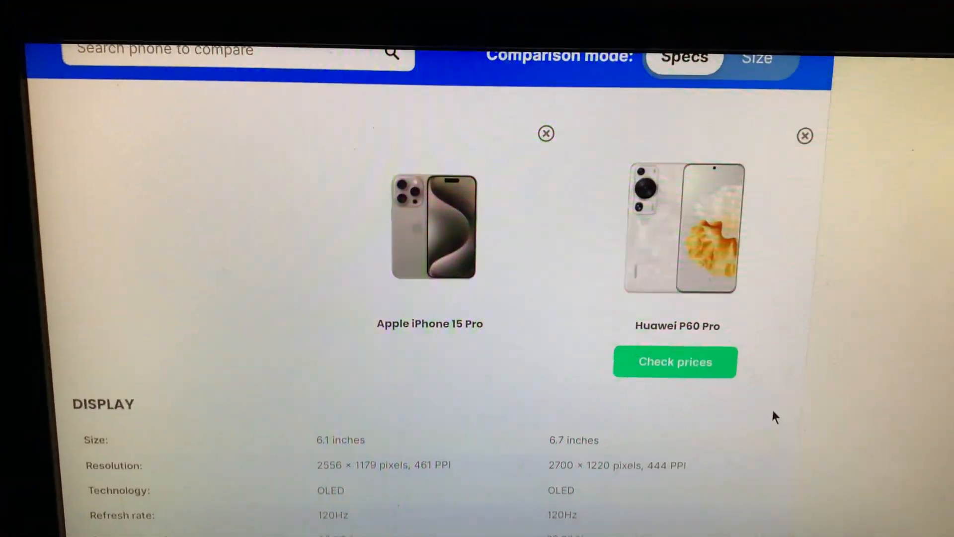
scroll(down, 3)
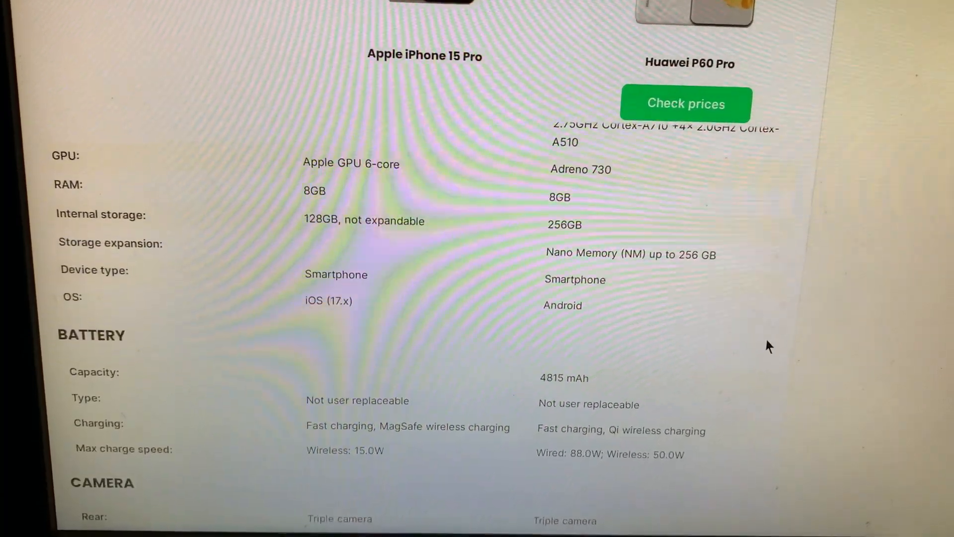
scroll(down, 3)
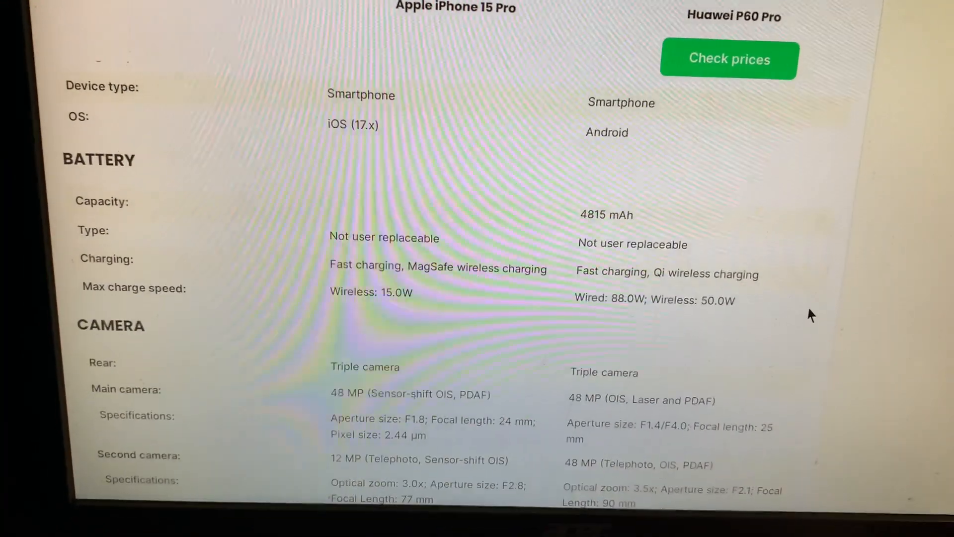
scroll(down, 3)
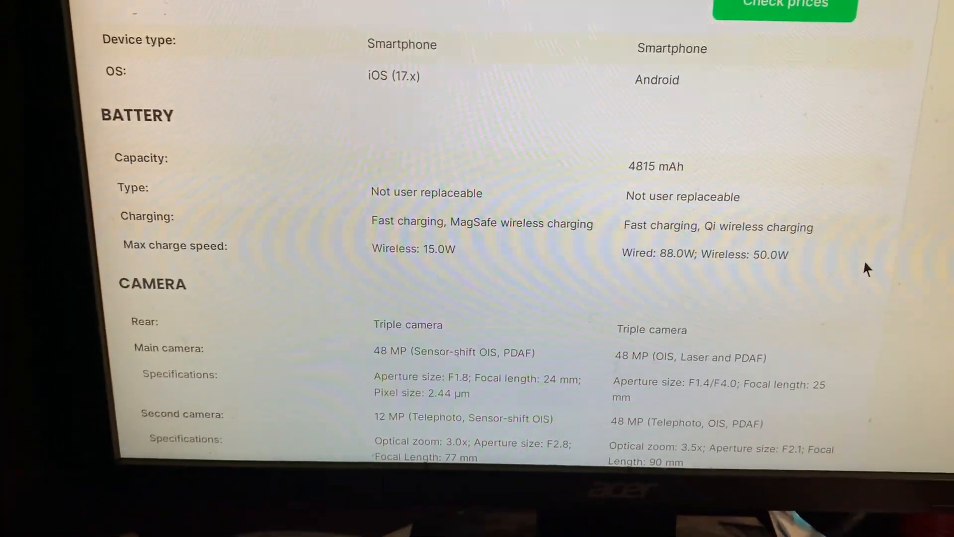
scroll(down, 3)
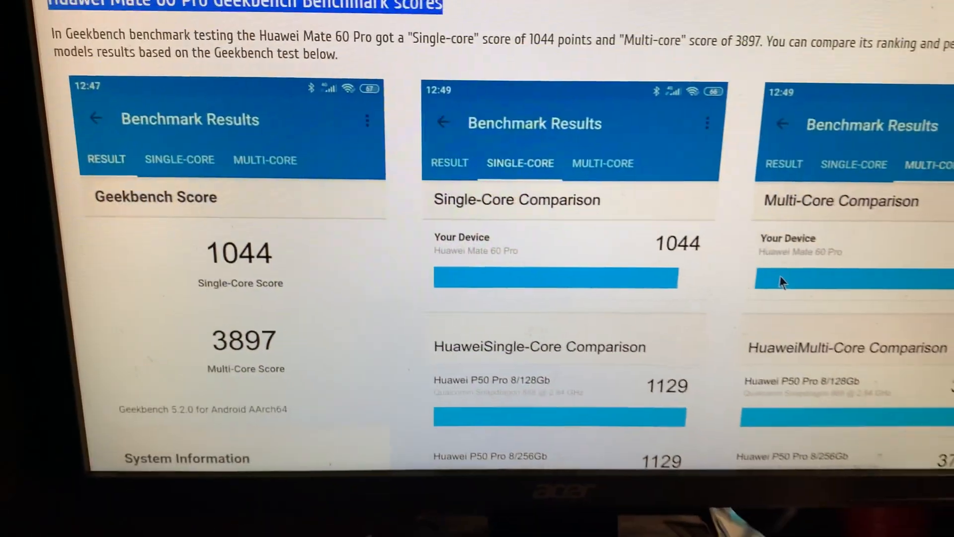
scroll(down, 3)
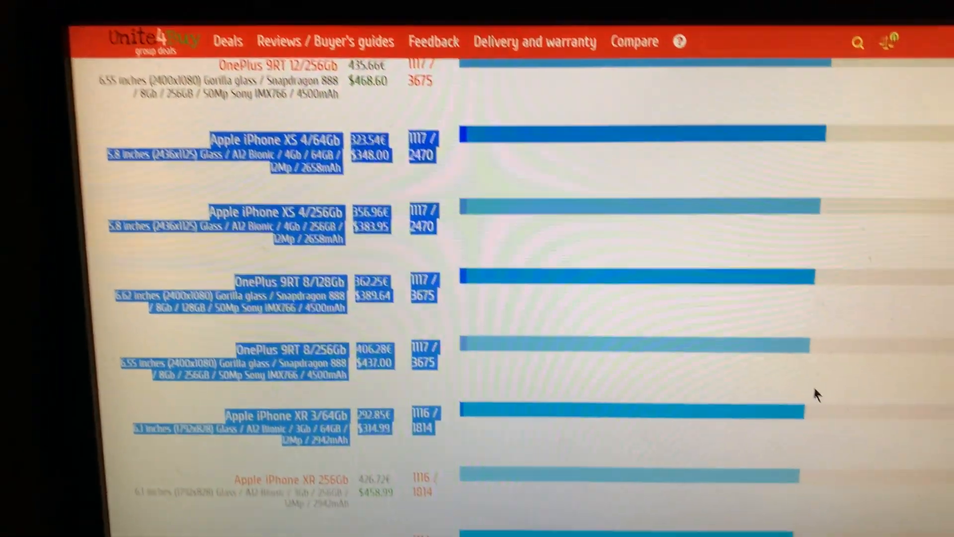
scroll(down, 3)
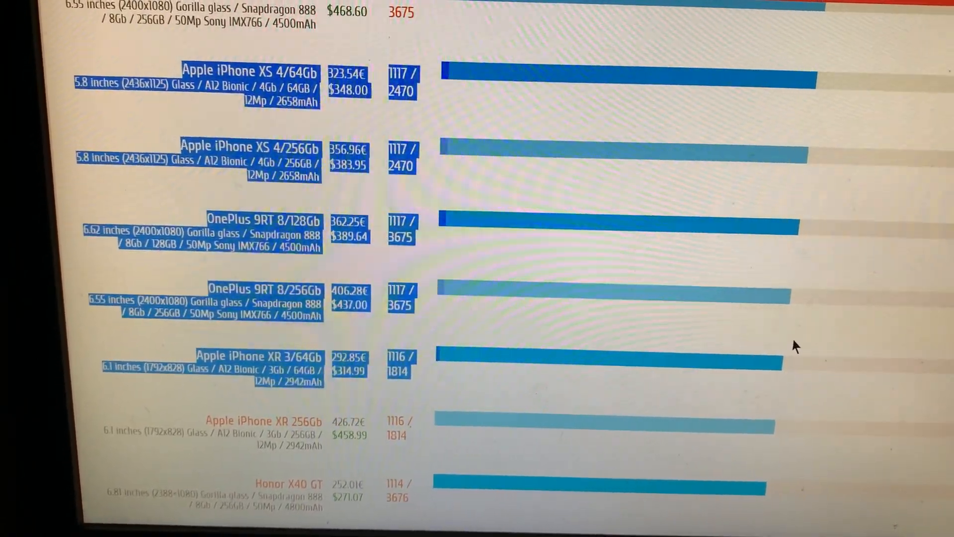
scroll(down, 3)
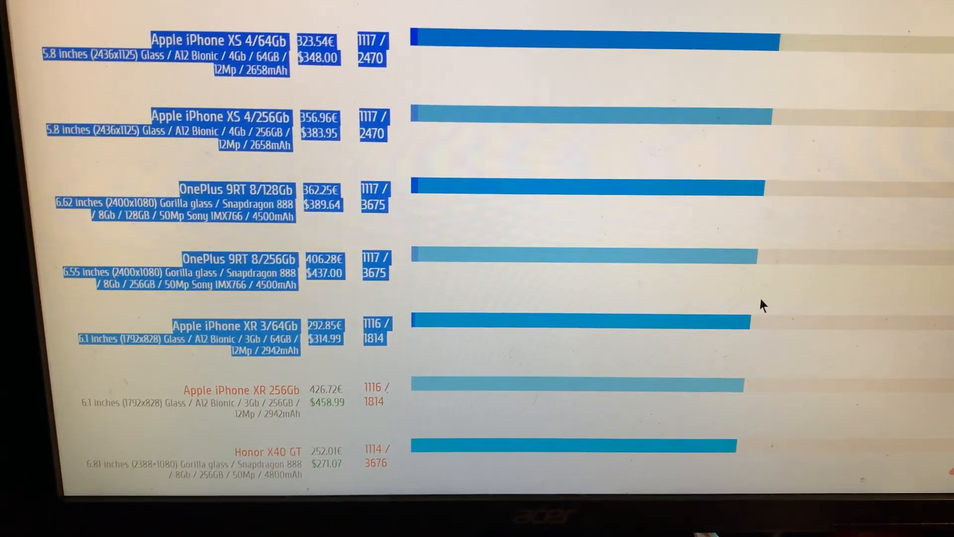
scroll(down, 3)
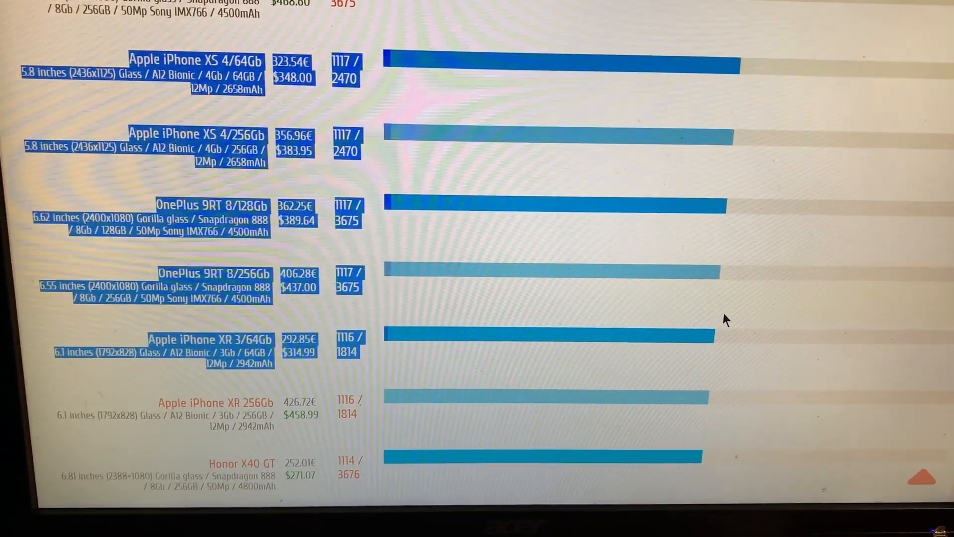
scroll(down, 3)
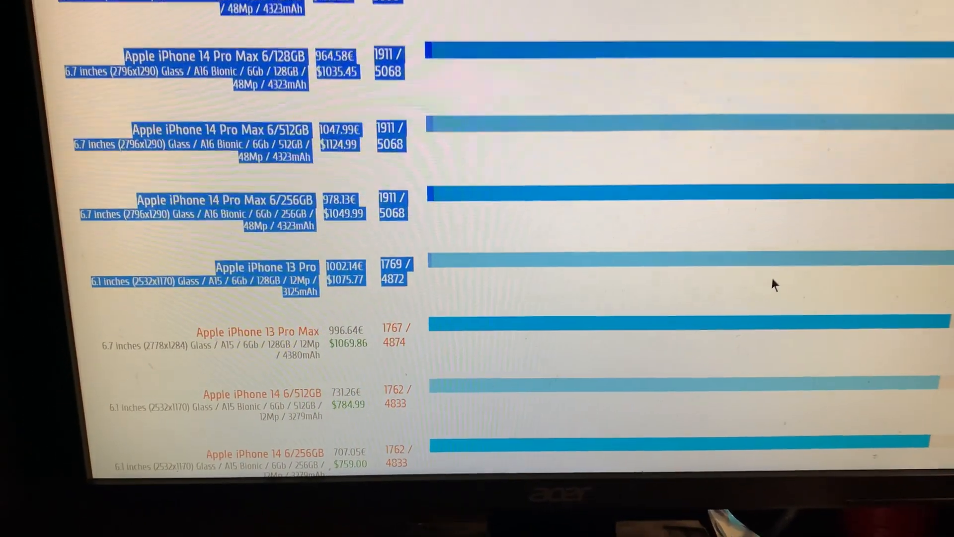
scroll(down, 3)
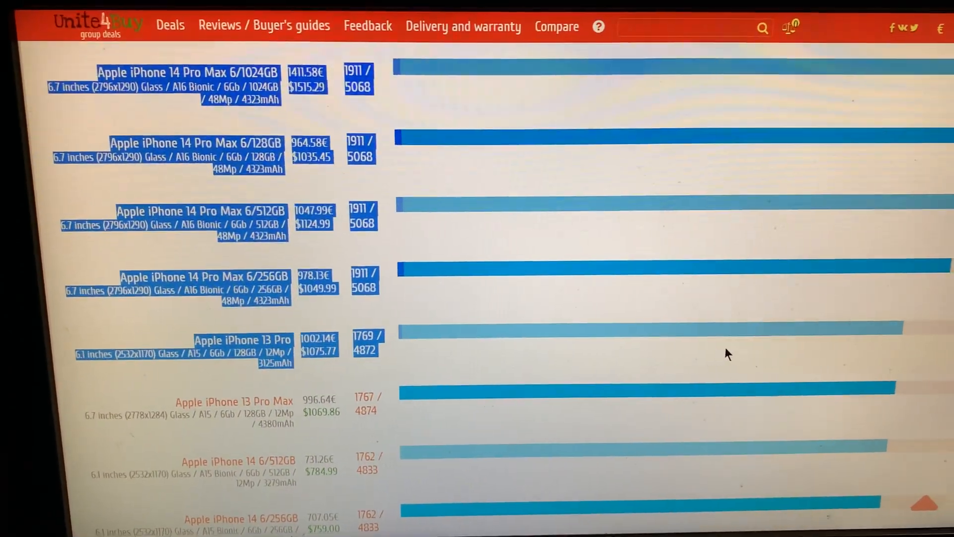
scroll(down, 3)
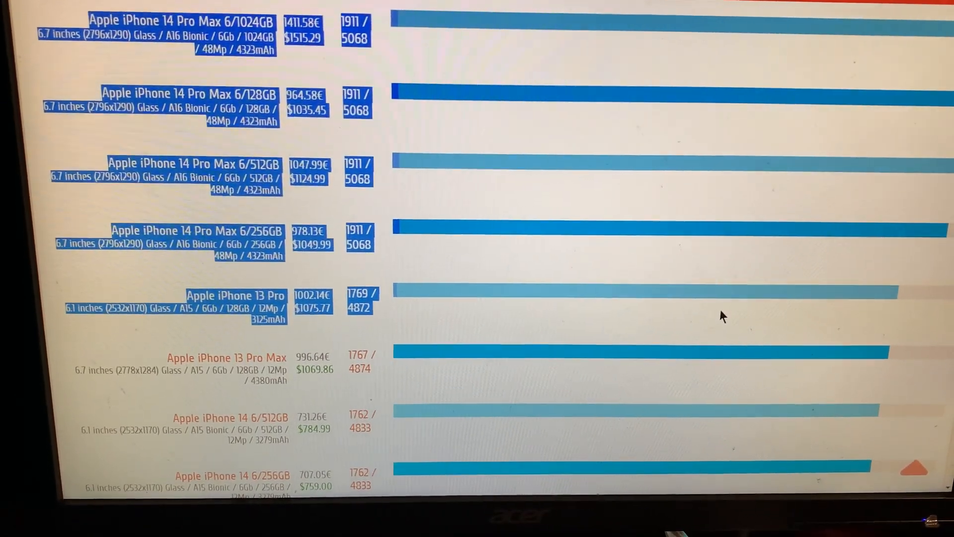